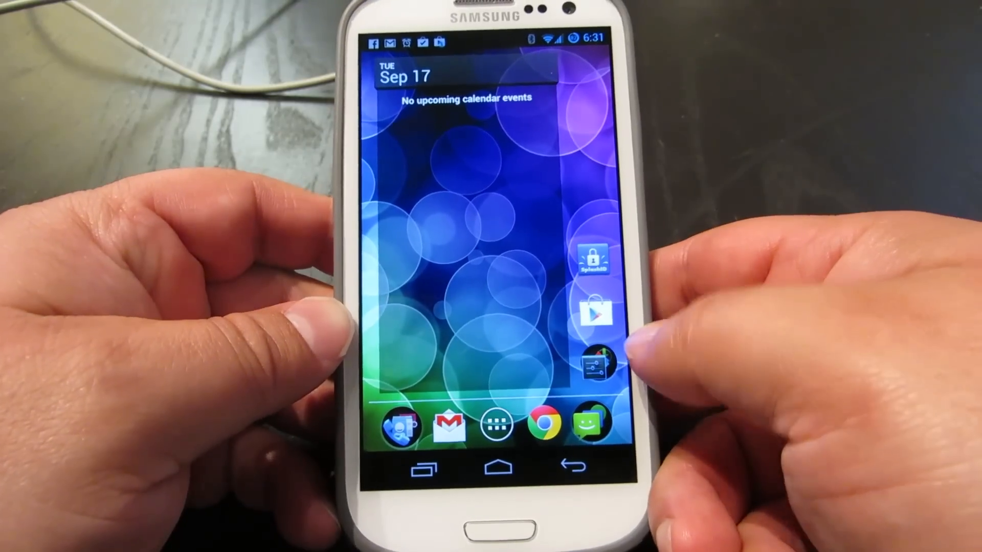
# Search the Play Store for 'soft key' apps and browse results like SoftKey Enabler.
pyautogui.click(593, 311)
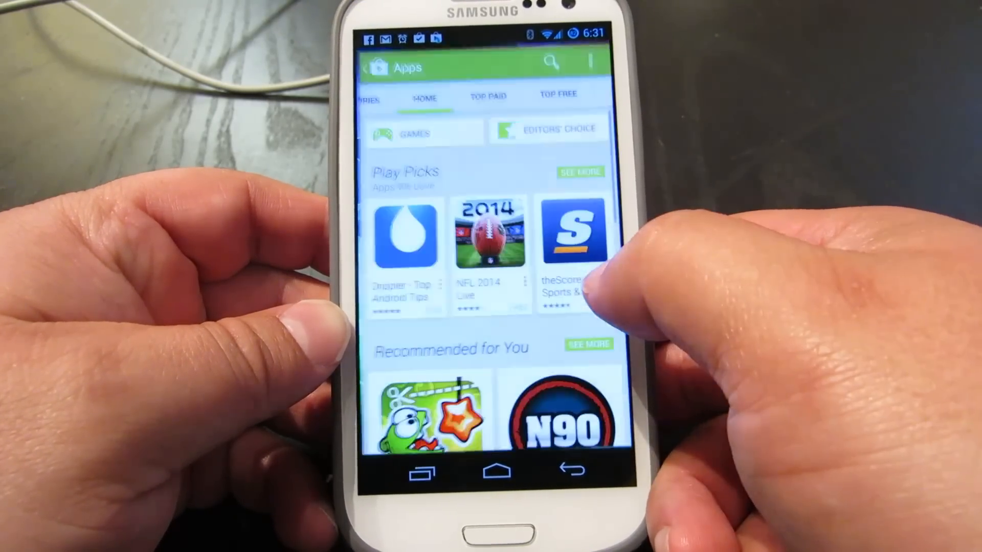
pyautogui.click(553, 61)
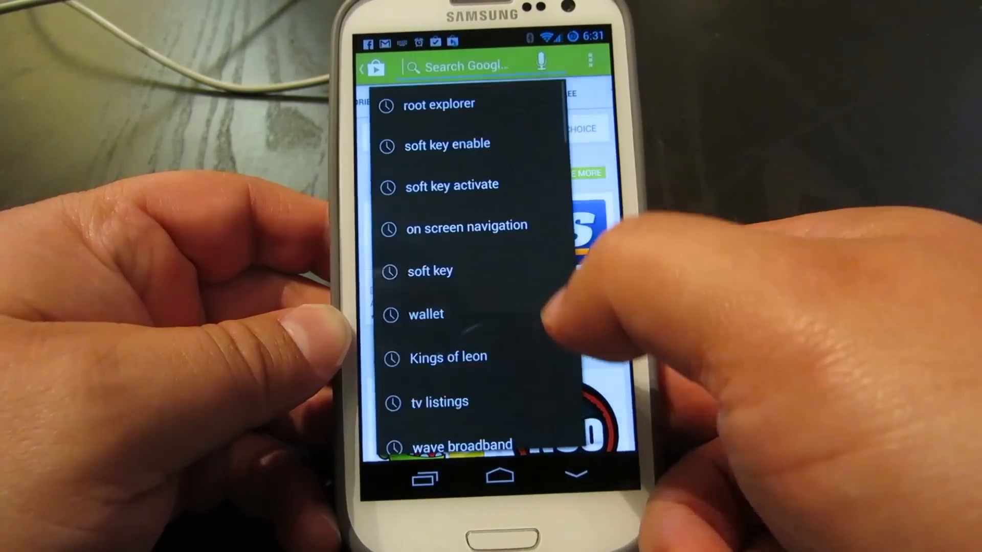
pyautogui.write('so')
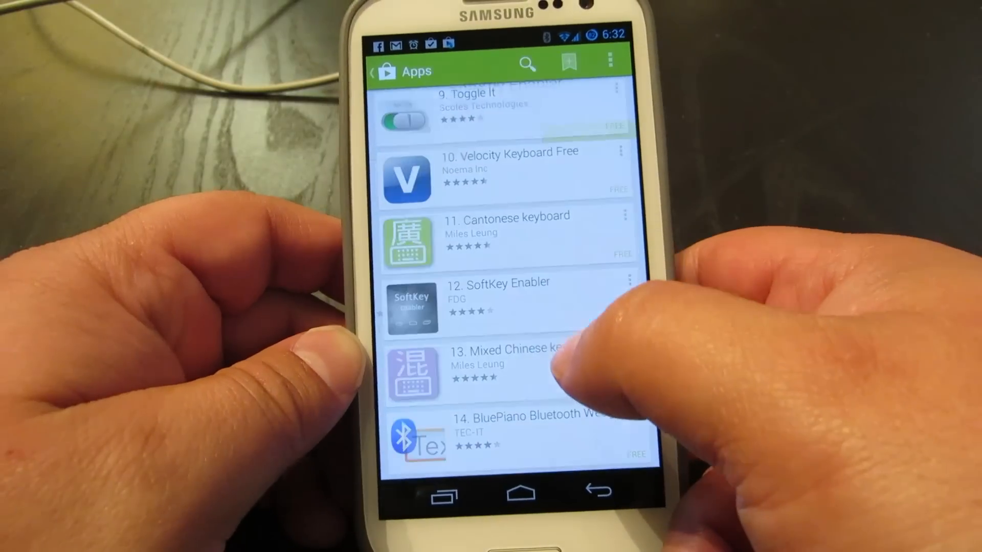
pyautogui.click(498, 298)
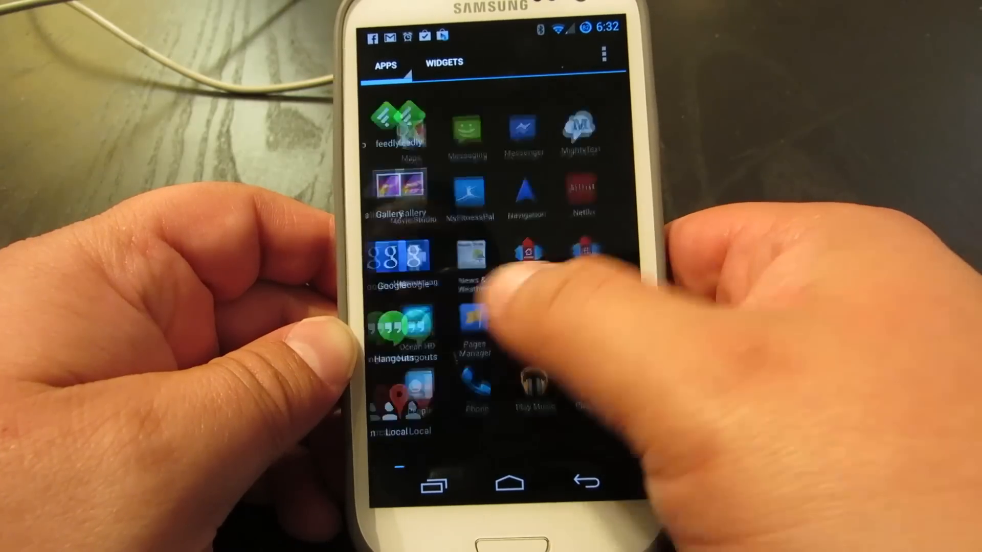
# Scroll the app drawer and launch Root Explorer.
pyautogui.scroll(3)
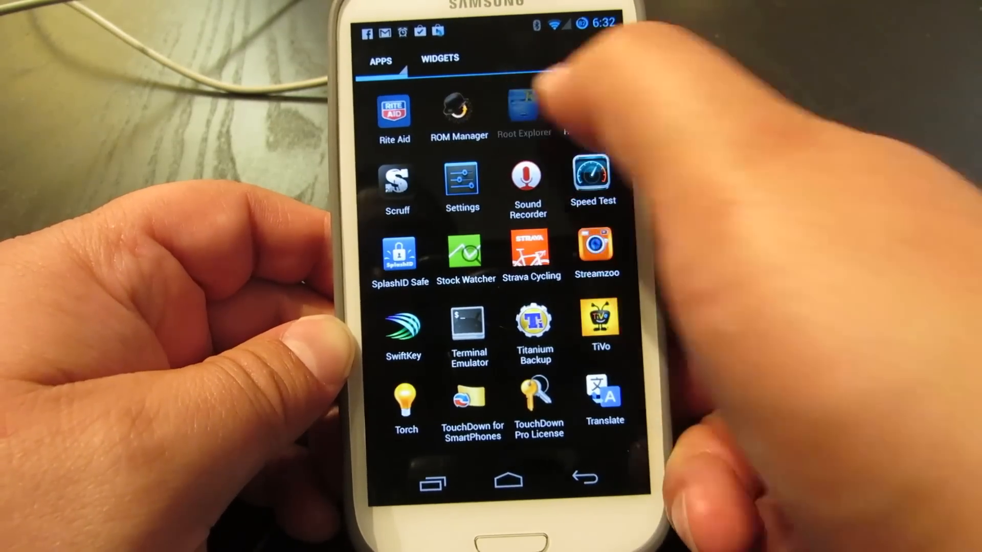
pyautogui.click(524, 116)
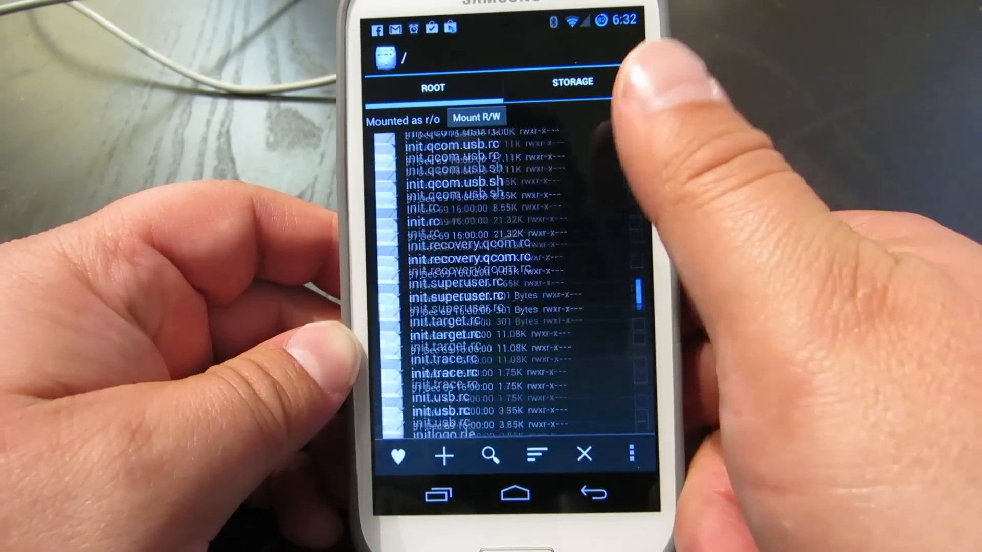
# Open the system folder and view build.prop as text.
pyautogui.scroll(-3)
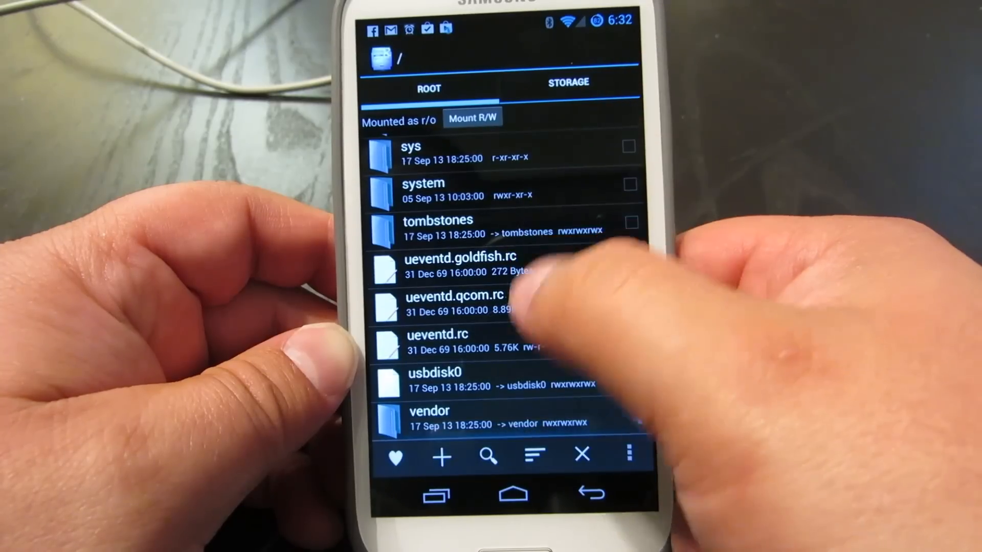
pyautogui.click(423, 189)
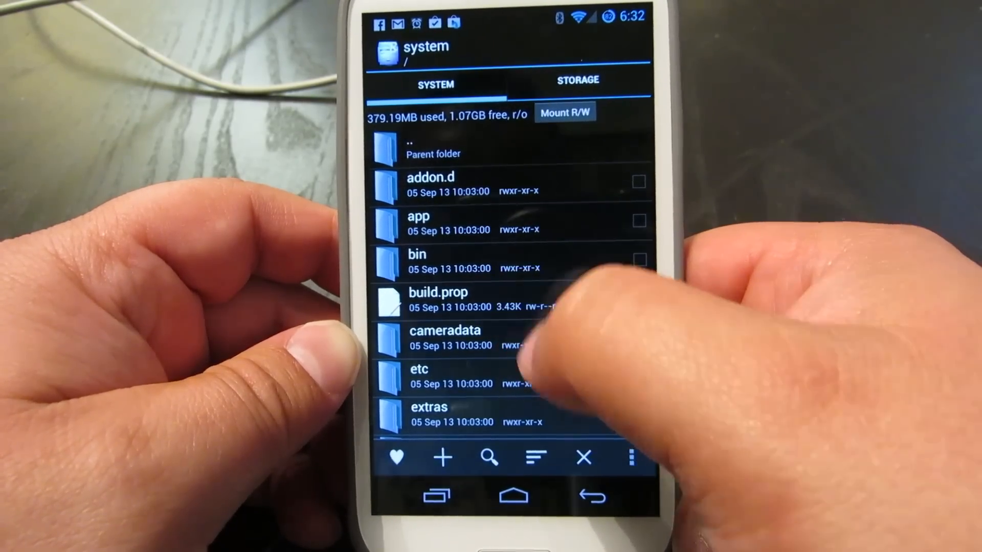
pyautogui.click(437, 298)
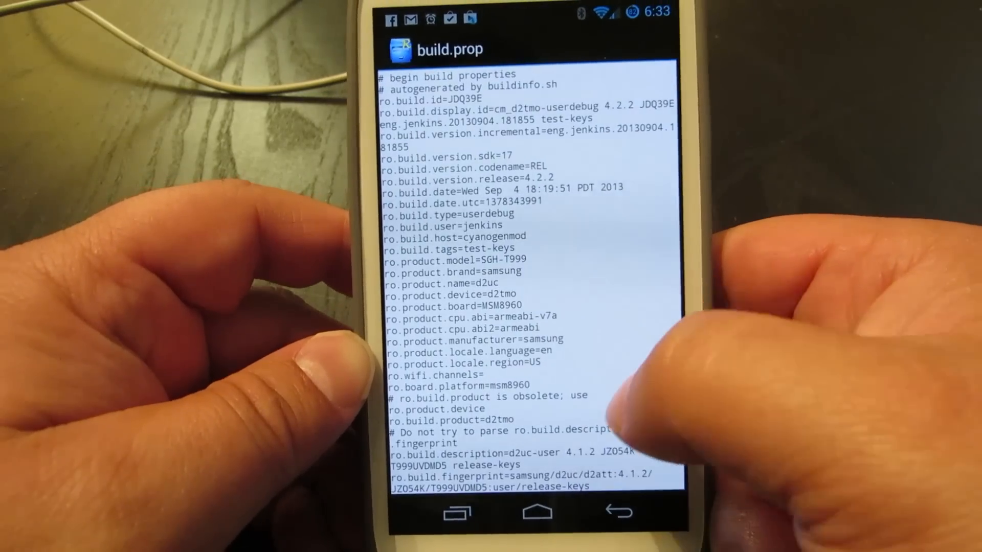
# Scroll through the build properties in build.prop.
pyautogui.scroll(-3)
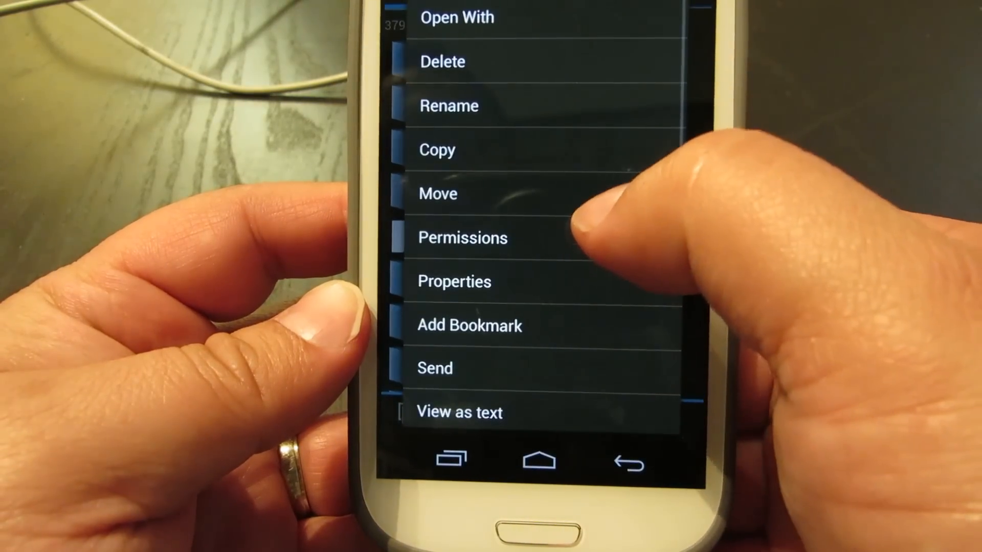
# Scroll the build.prop listing while opening it in a text editor.
pyautogui.scroll(3)
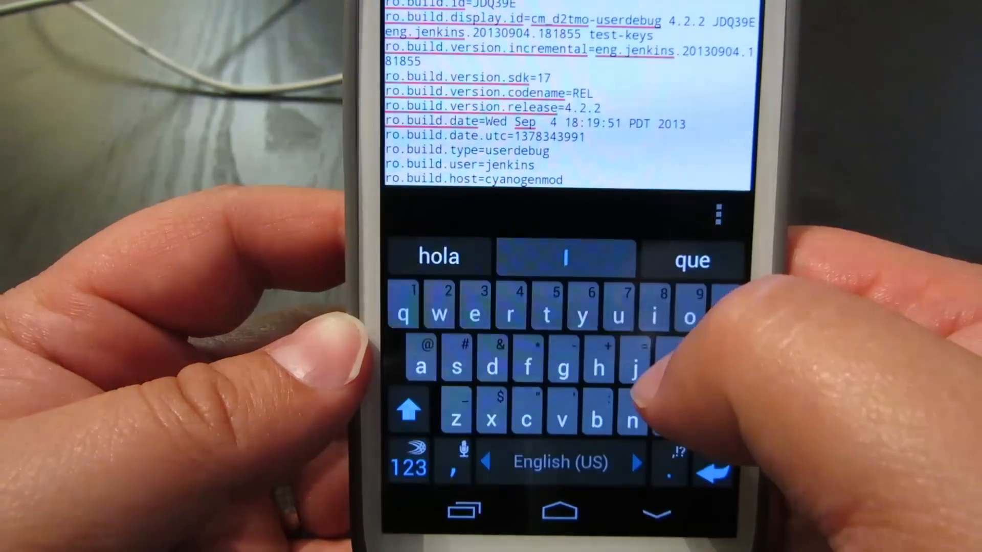
pyautogui.scroll(-3)
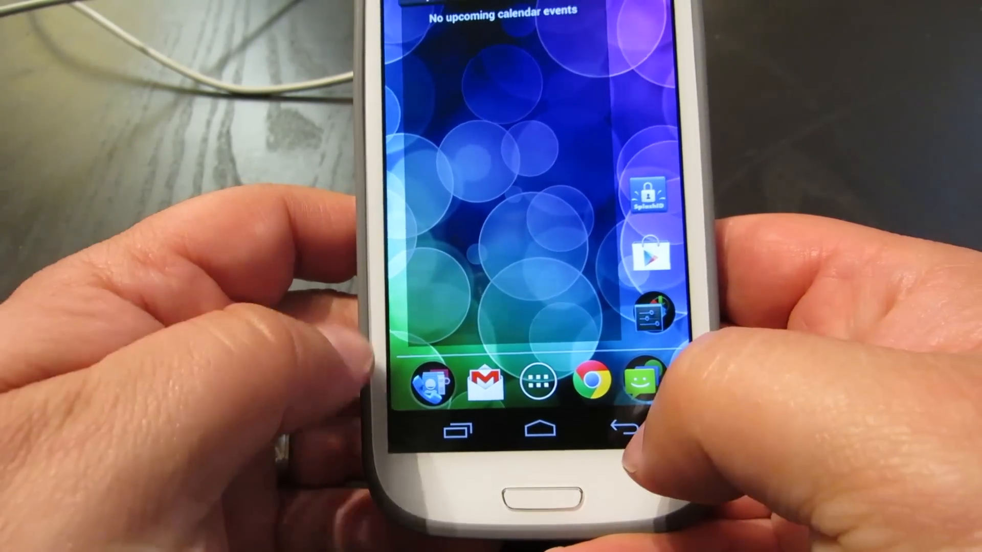
# Reopen Root Explorer and navigate into /system/usr/keylayout.
pyautogui.click(535, 382)
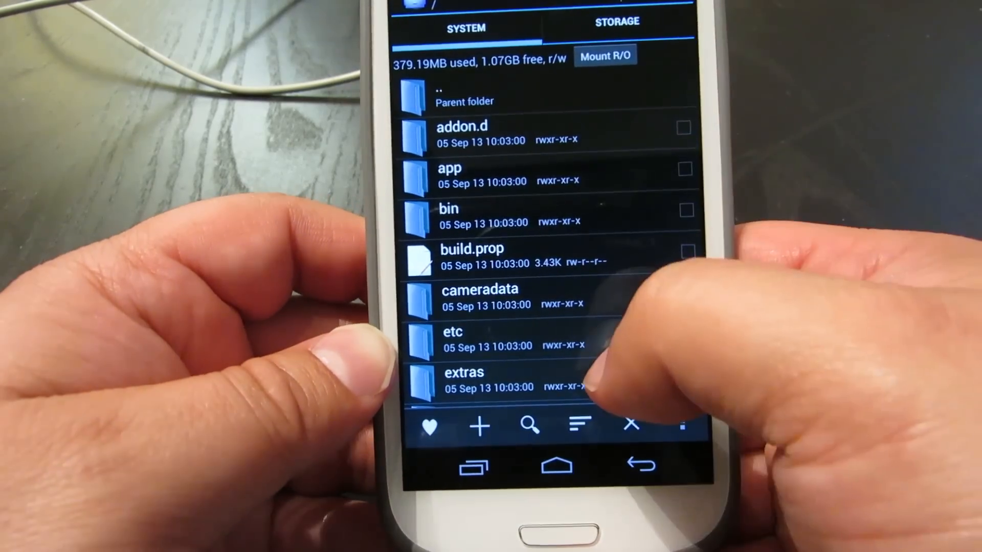
pyautogui.scroll(3)
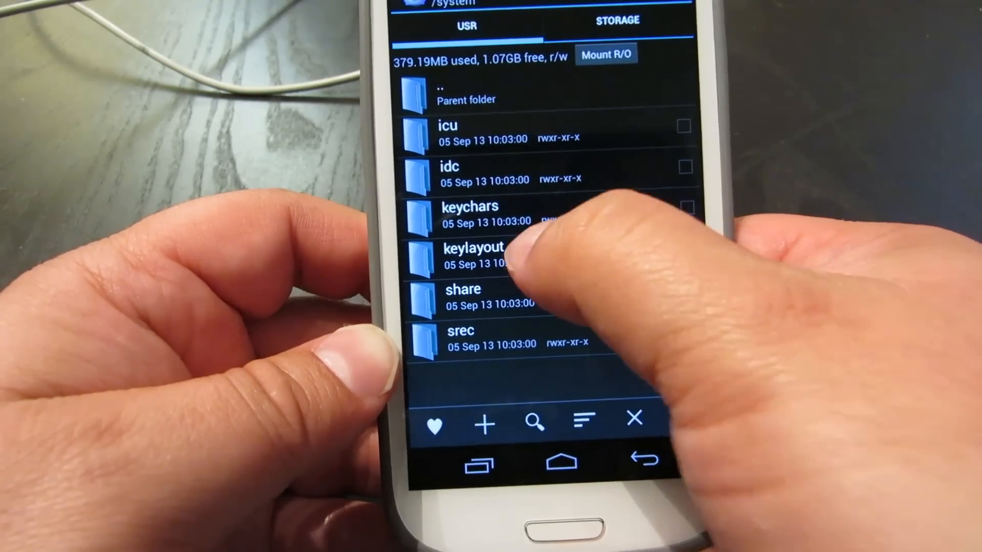
pyautogui.click(472, 253)
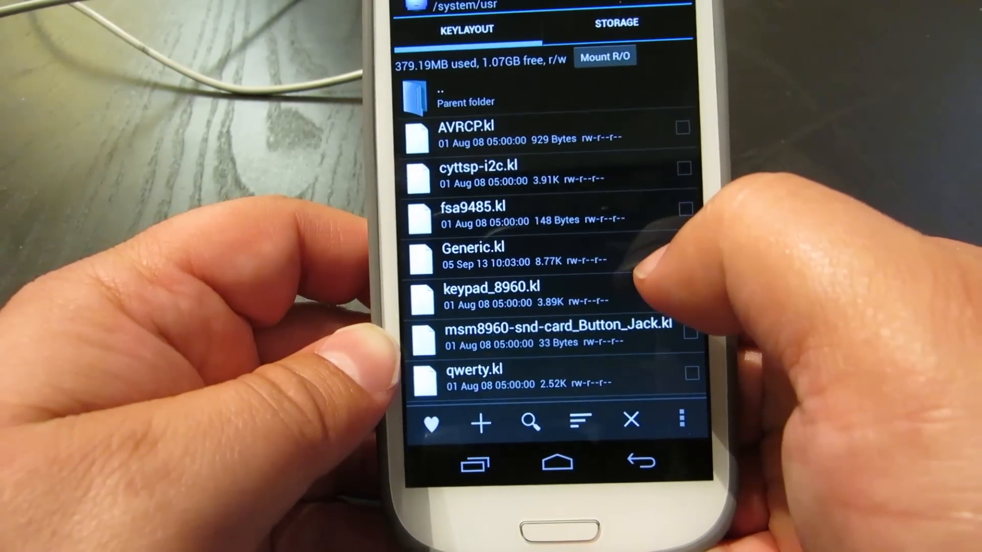